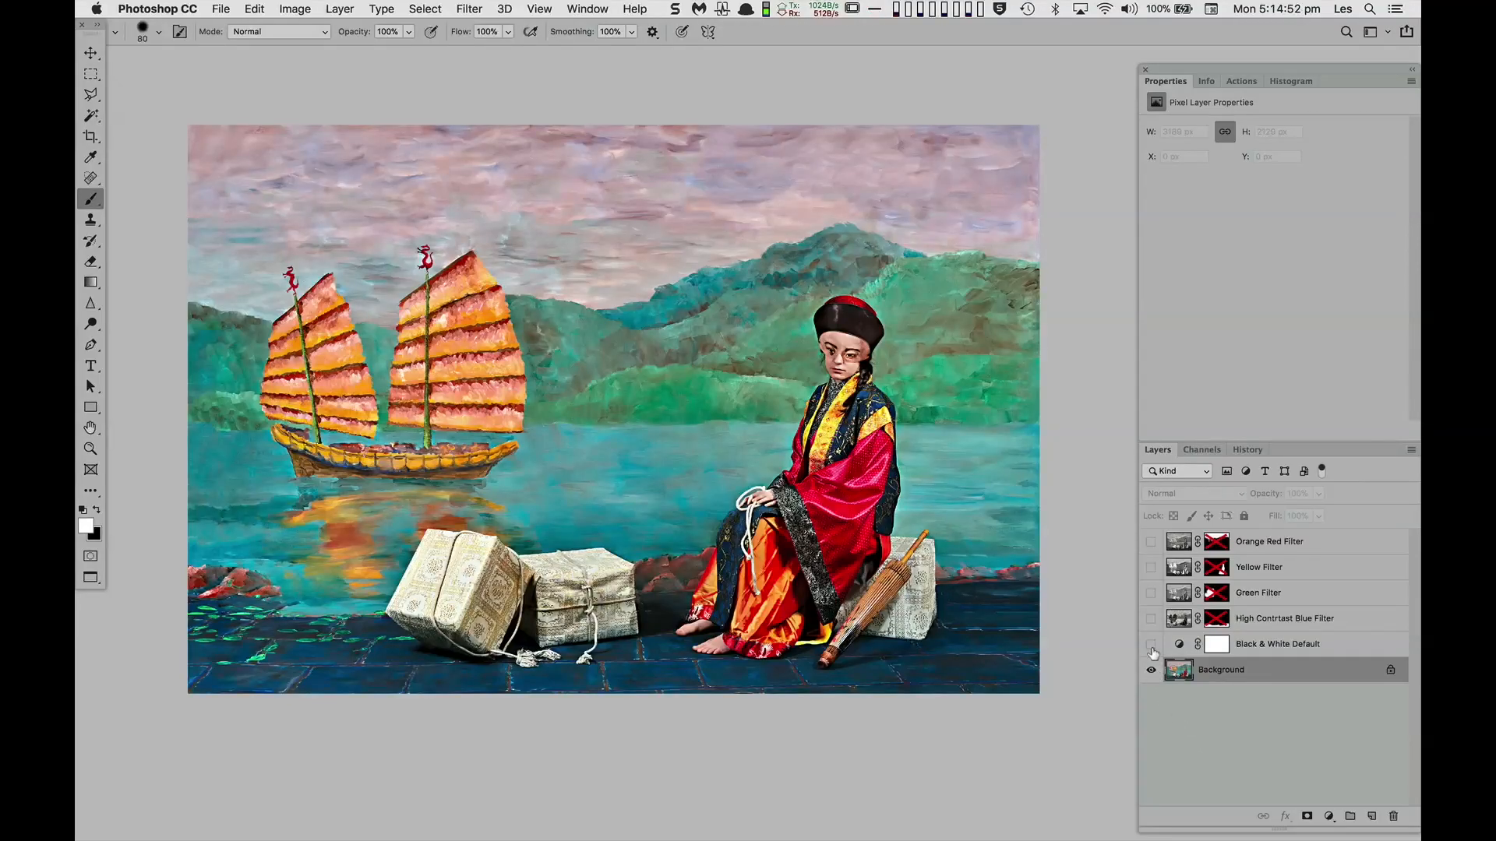
# Show the Black & White Default adjustment layer and keep its Default preset.
pyautogui.click(1152, 652)
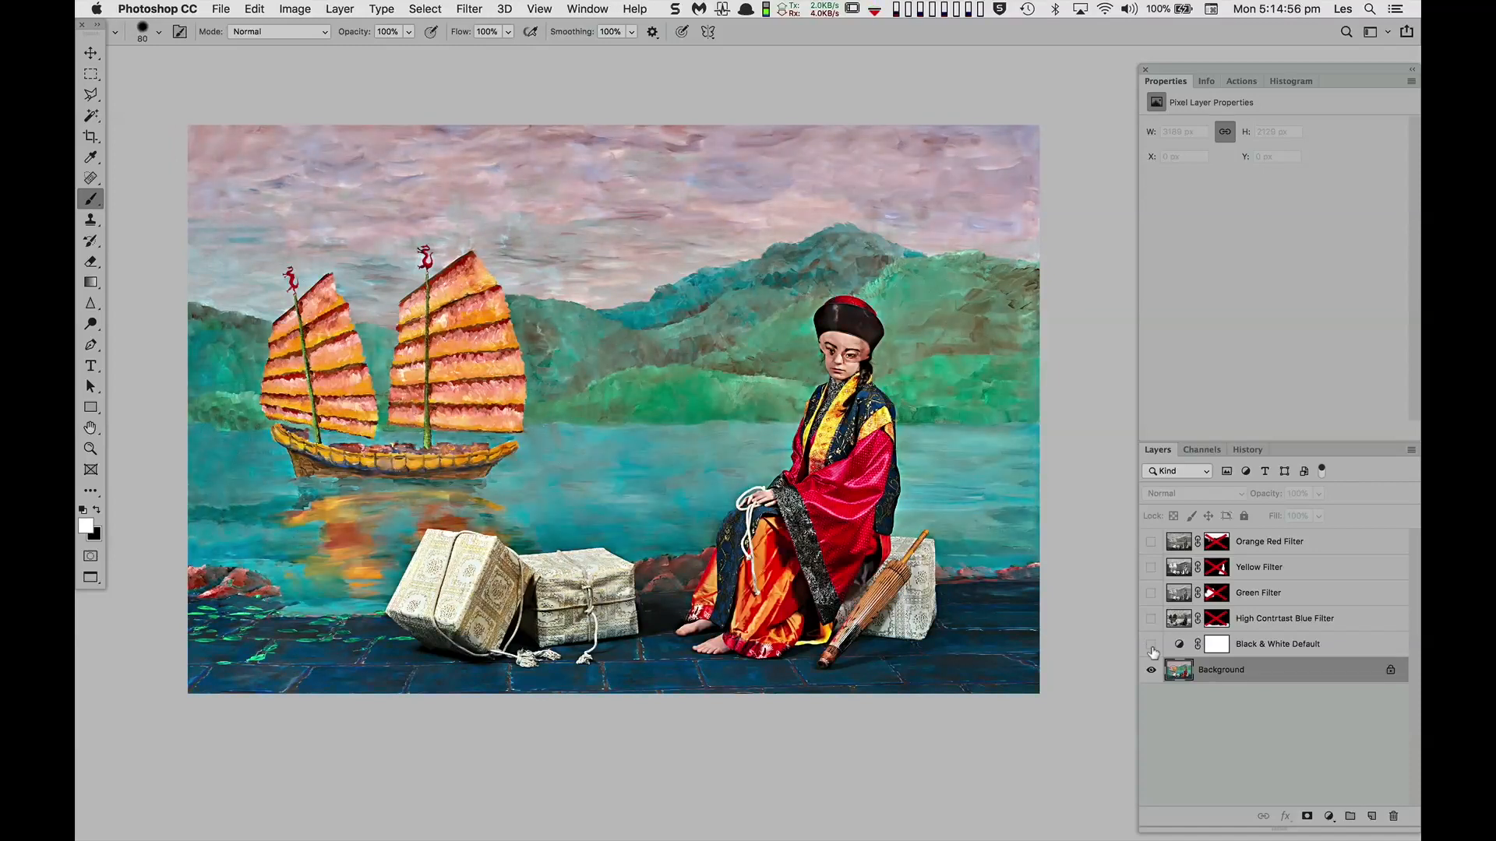
pyautogui.click(1151, 644)
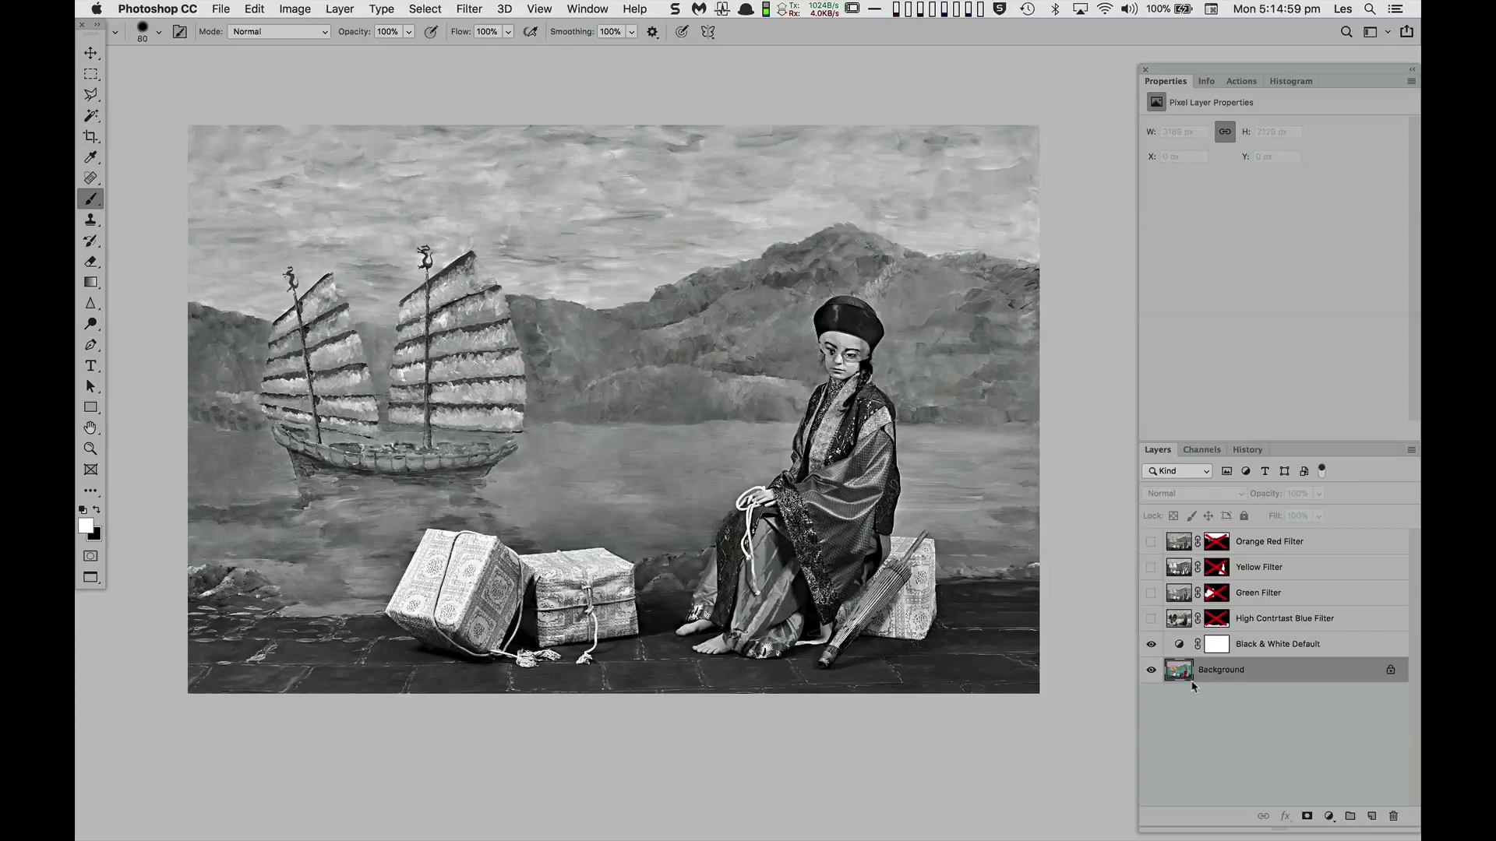
pyautogui.click(1287, 127)
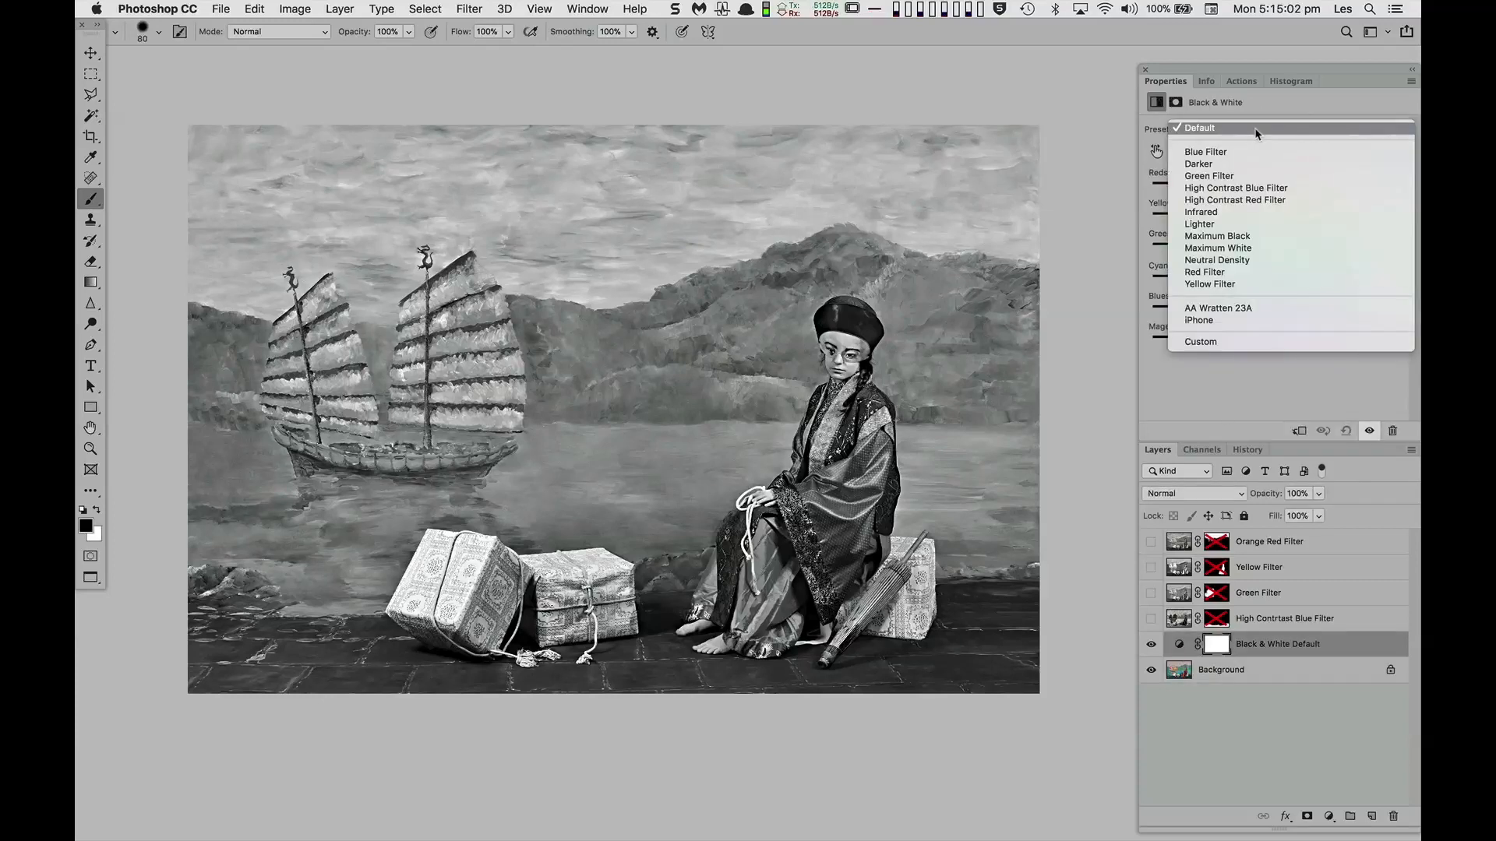
pyautogui.click(1199, 127)
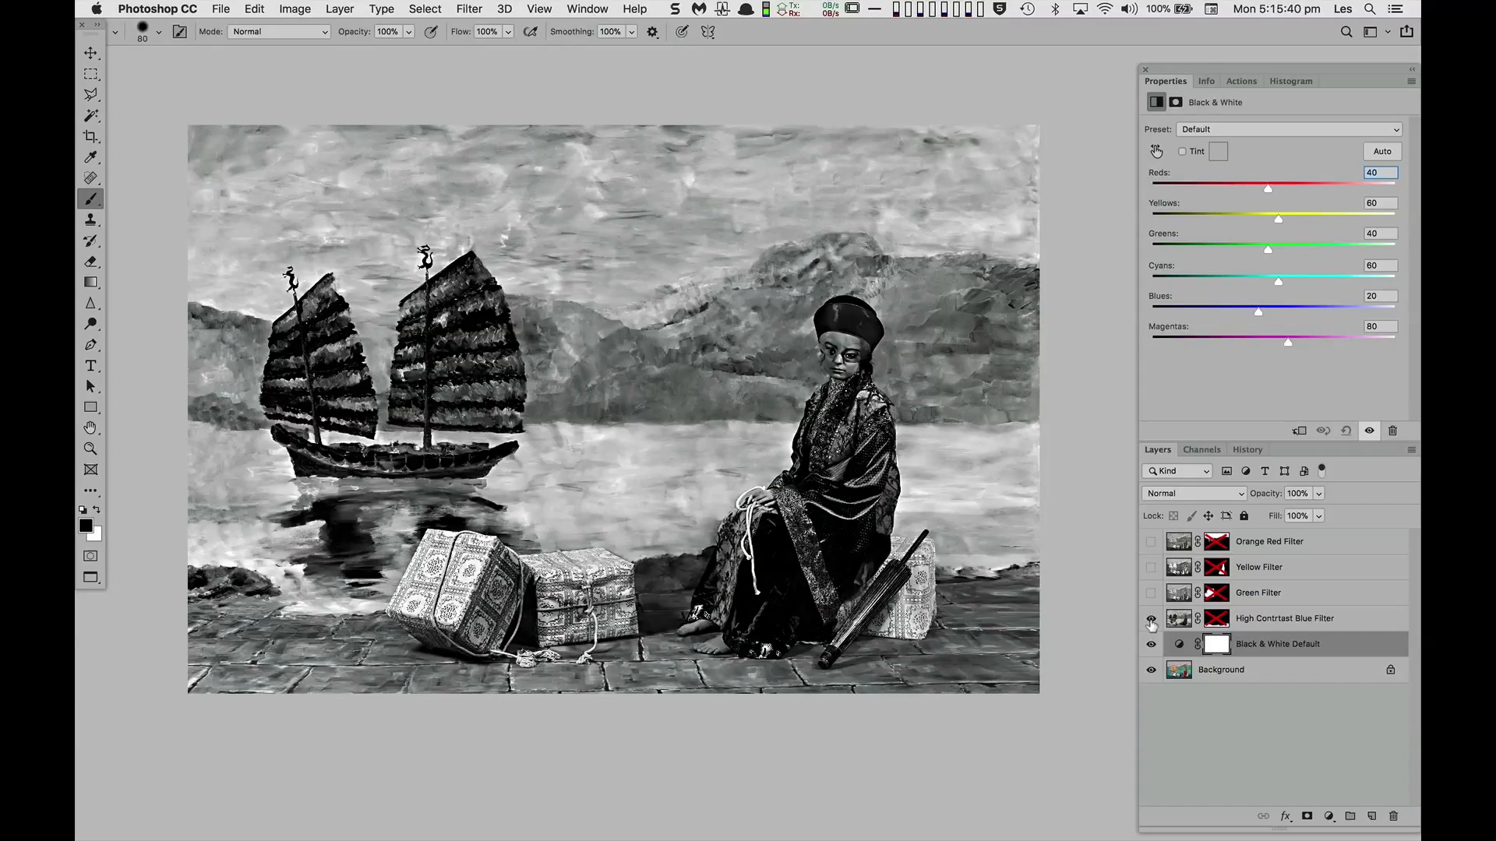
# Select the Blue Filter mask, then show the Green and Yellow Filter layers through their masks.
pyautogui.click(1151, 621)
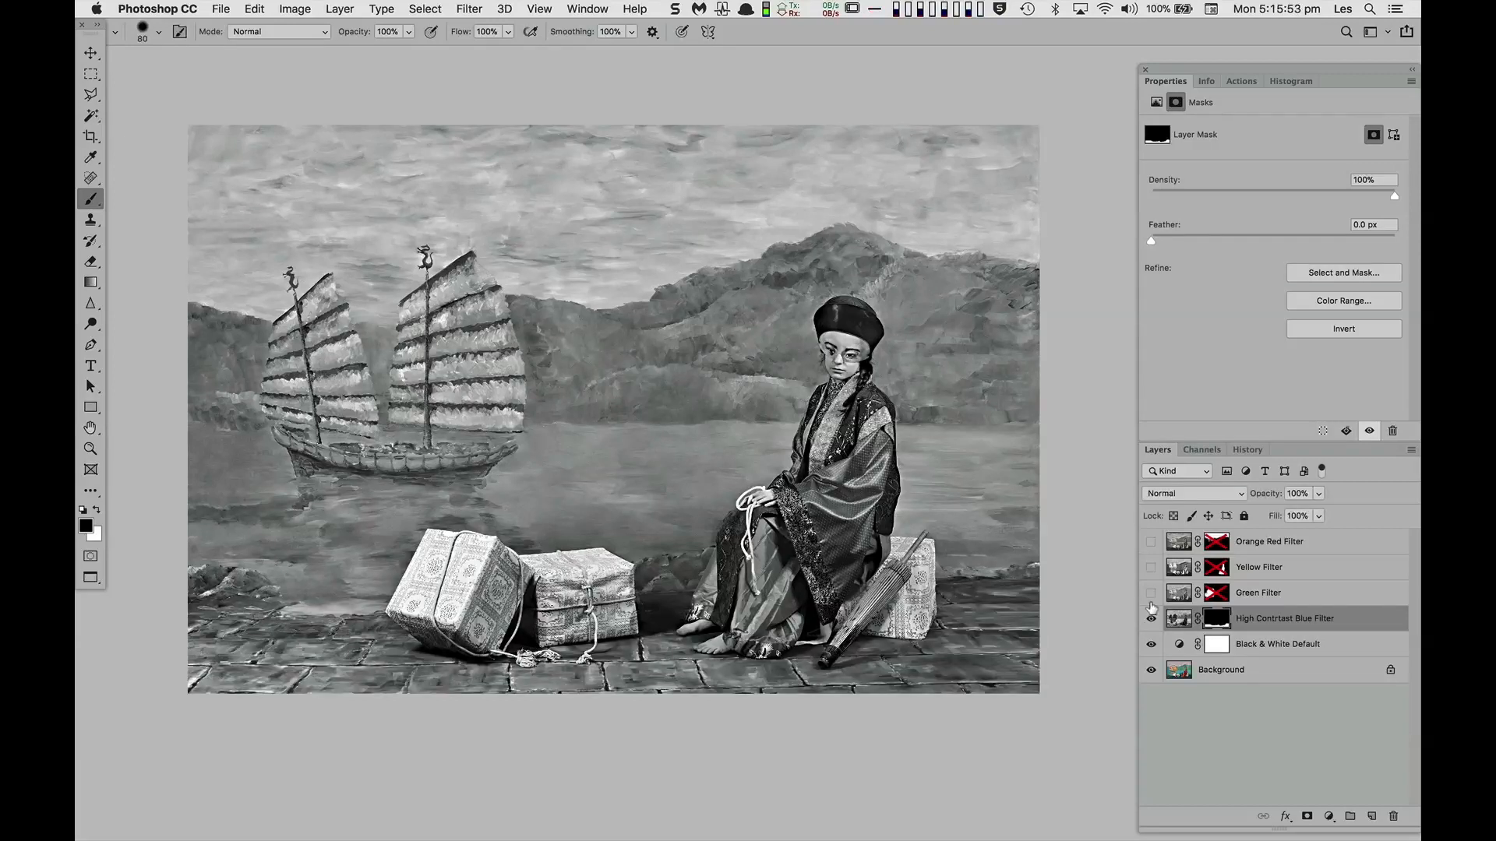
pyautogui.click(1151, 592)
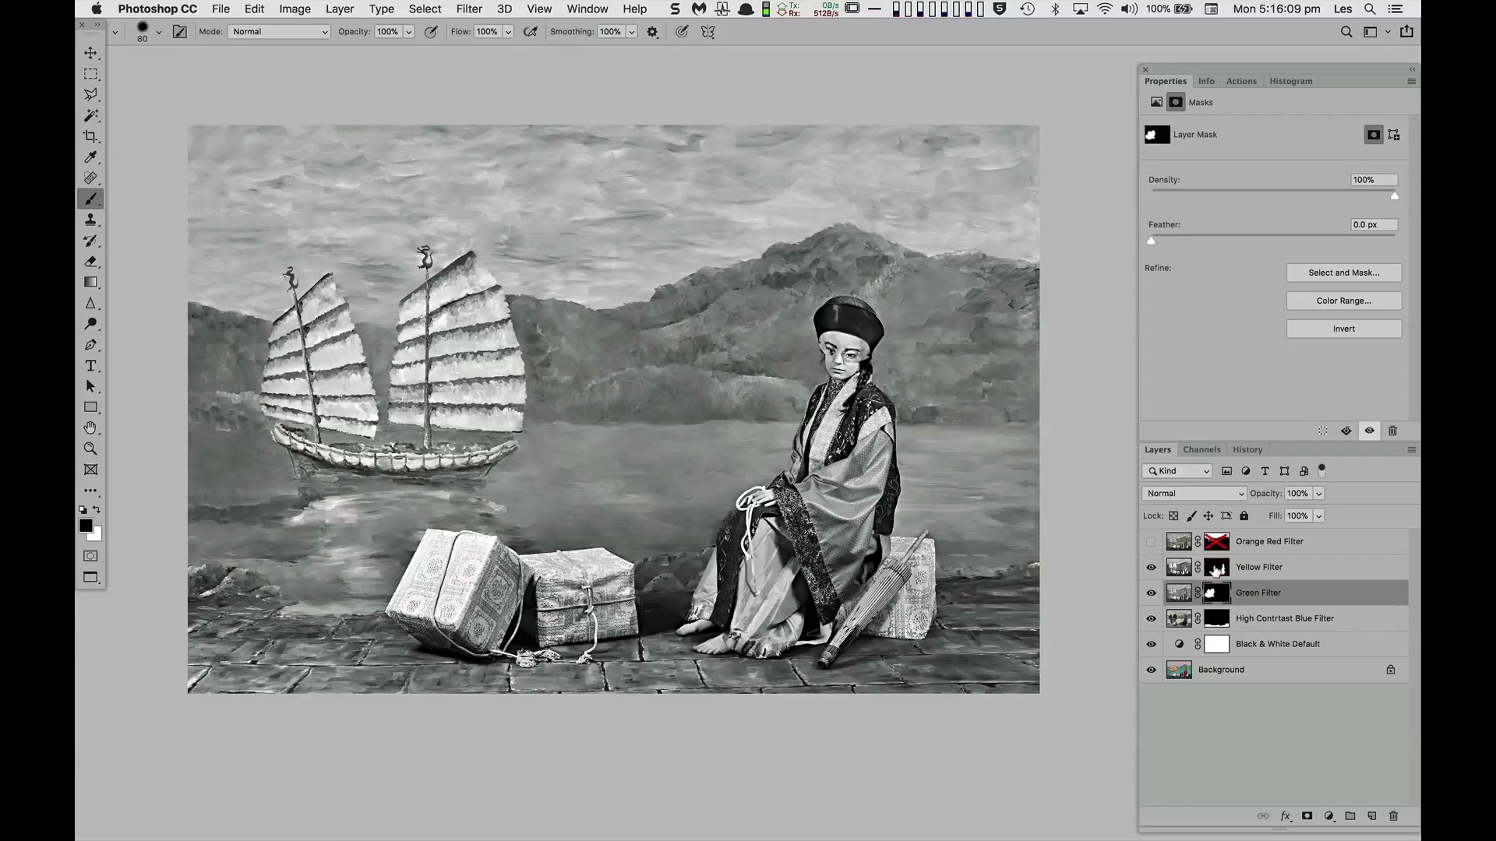
pyautogui.click(1259, 566)
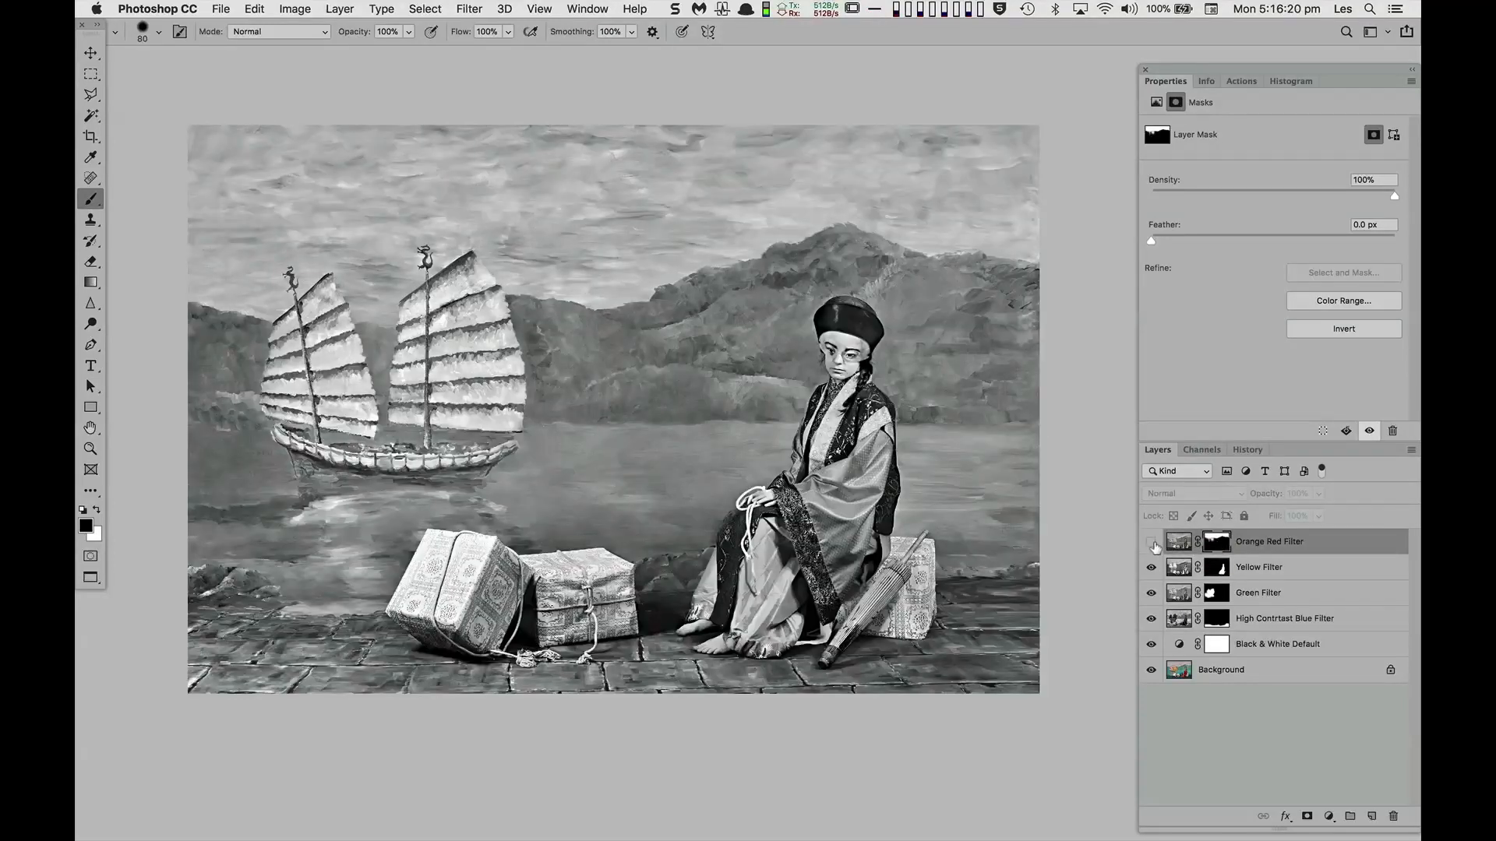
# Show the masked Orange Red Filter layer to darken the sky's clouds.
pyautogui.click(1151, 547)
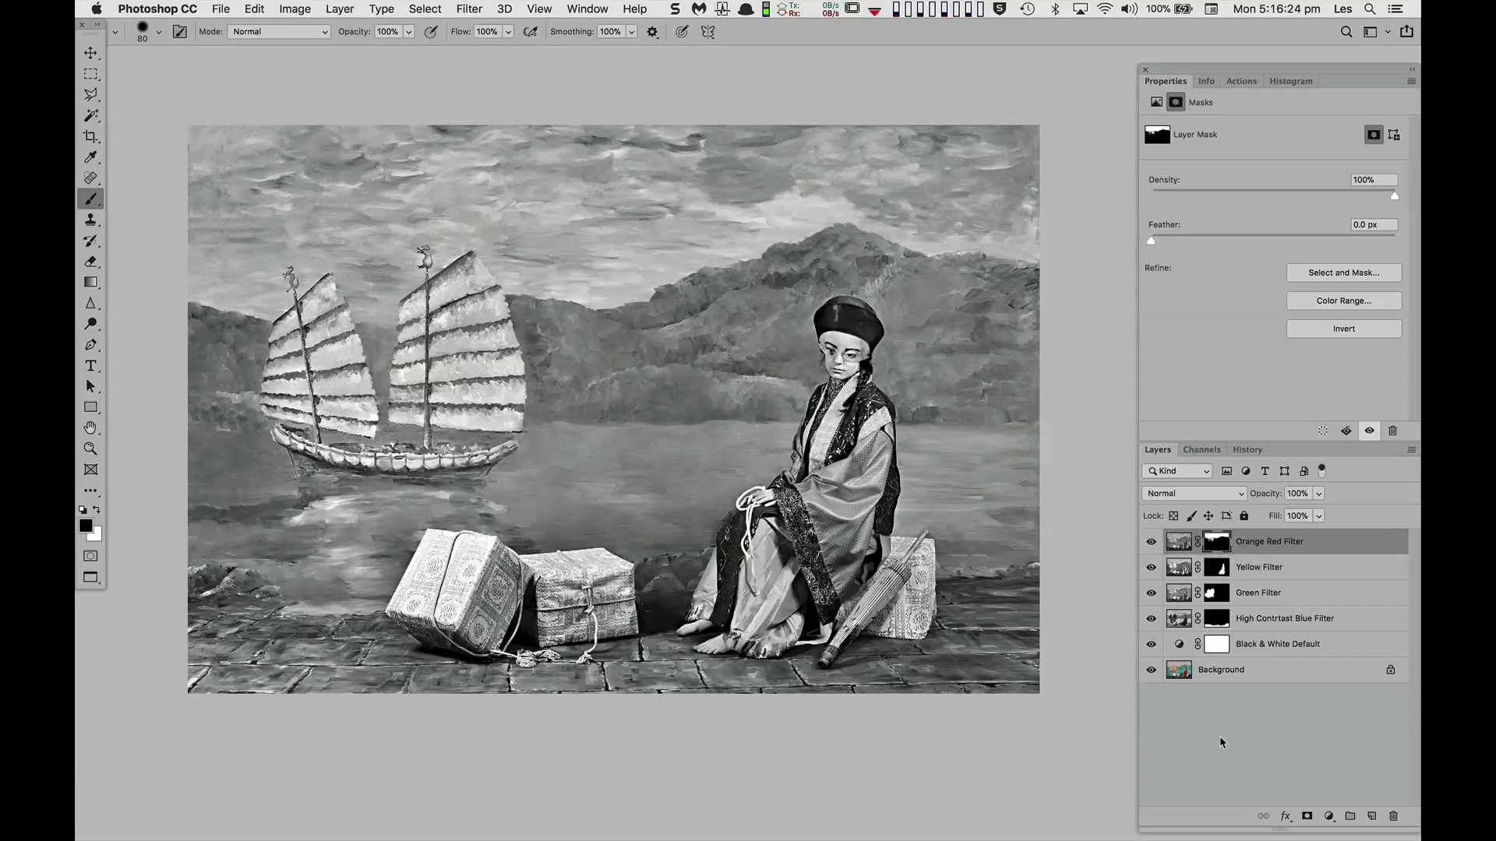
pyautogui.moveTo(1203, 715)
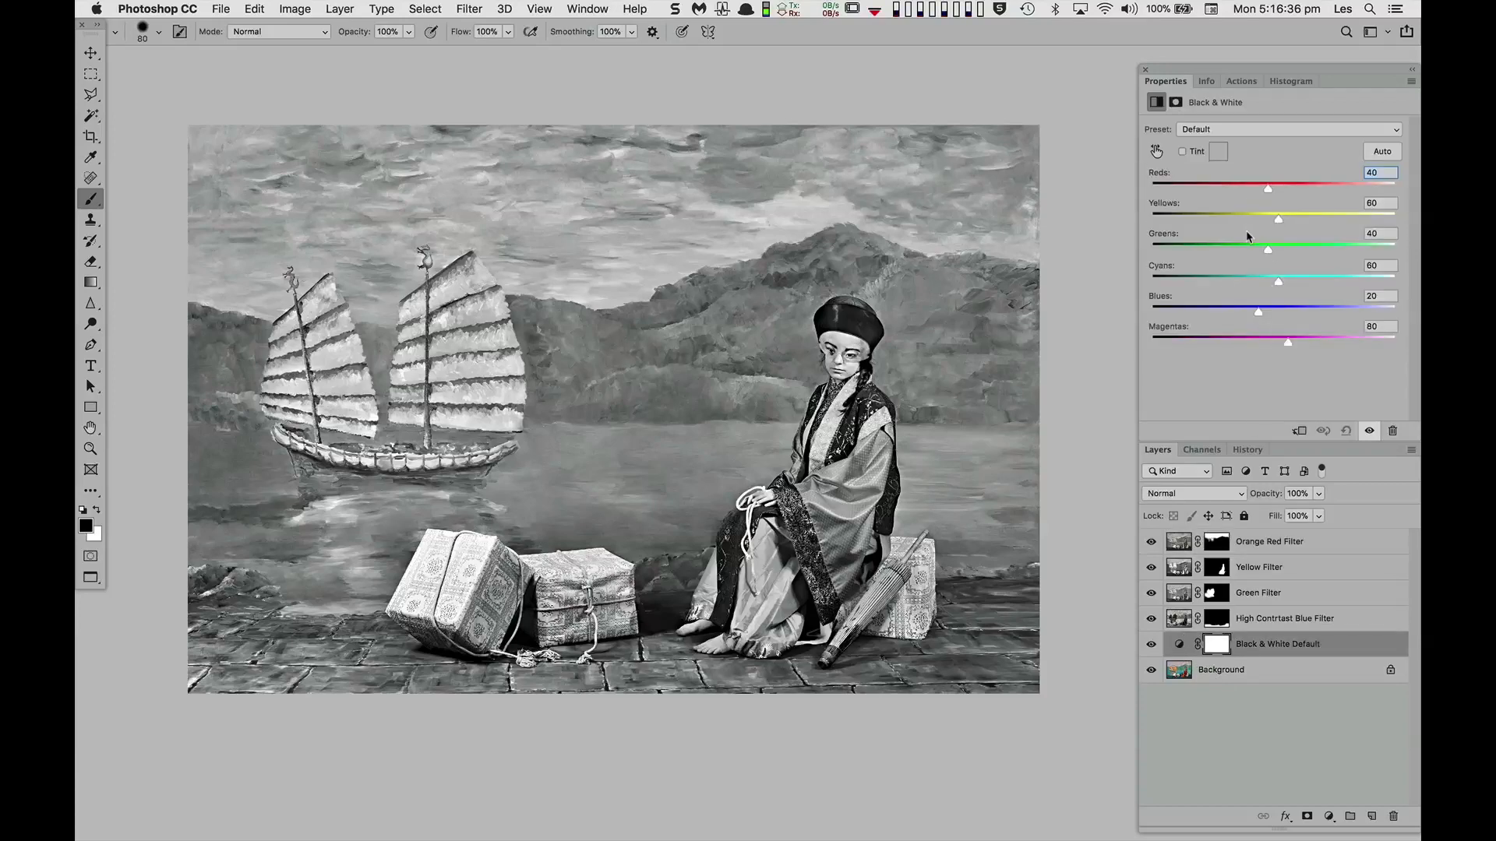
# Switch the base Black & White layer to the High Contrast Red Filter preset.
pyautogui.click(1288, 129)
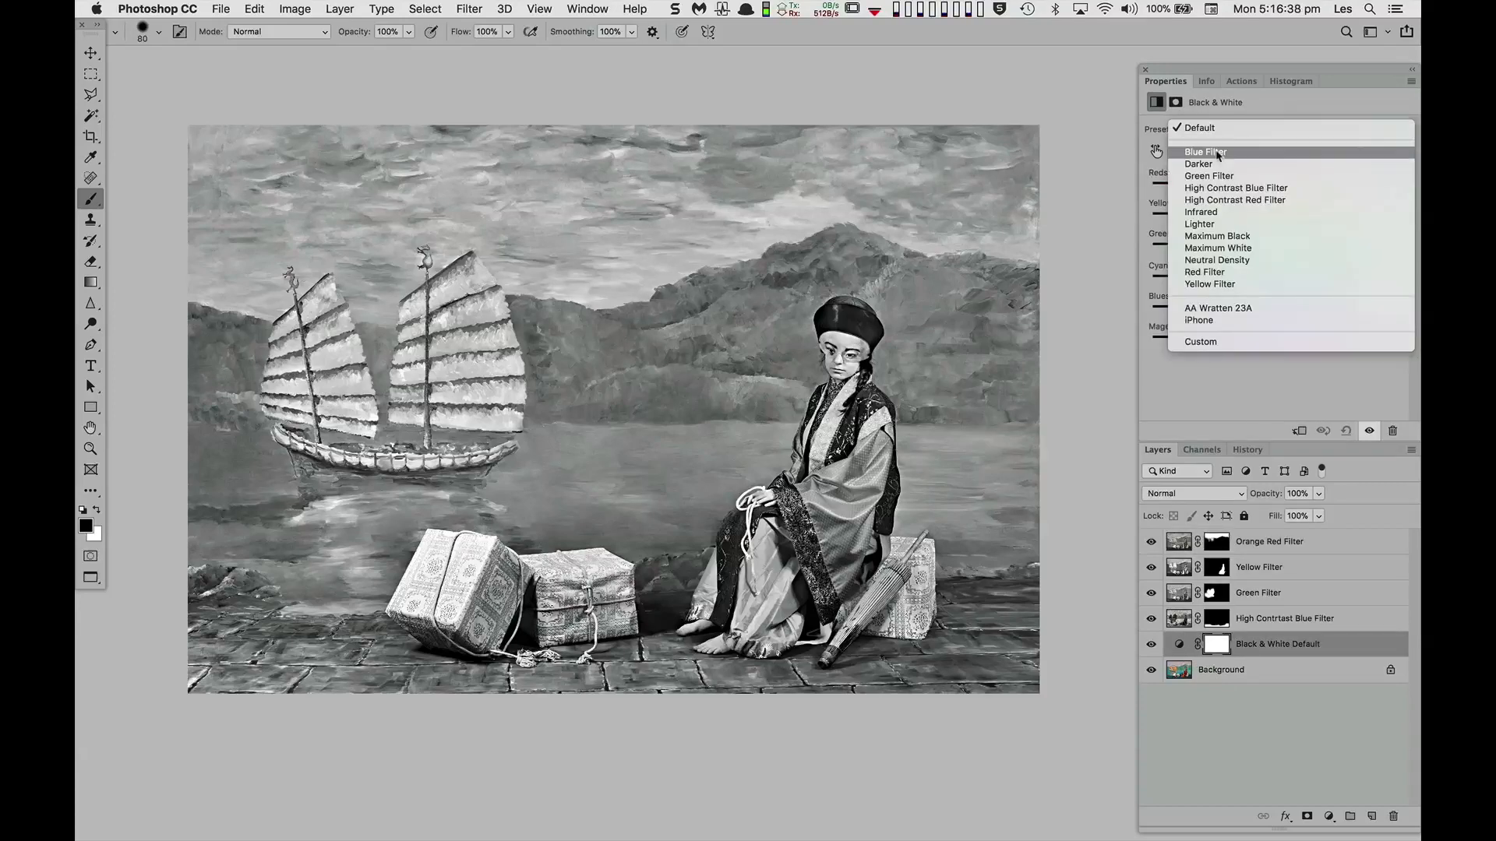
pyautogui.click(1234, 200)
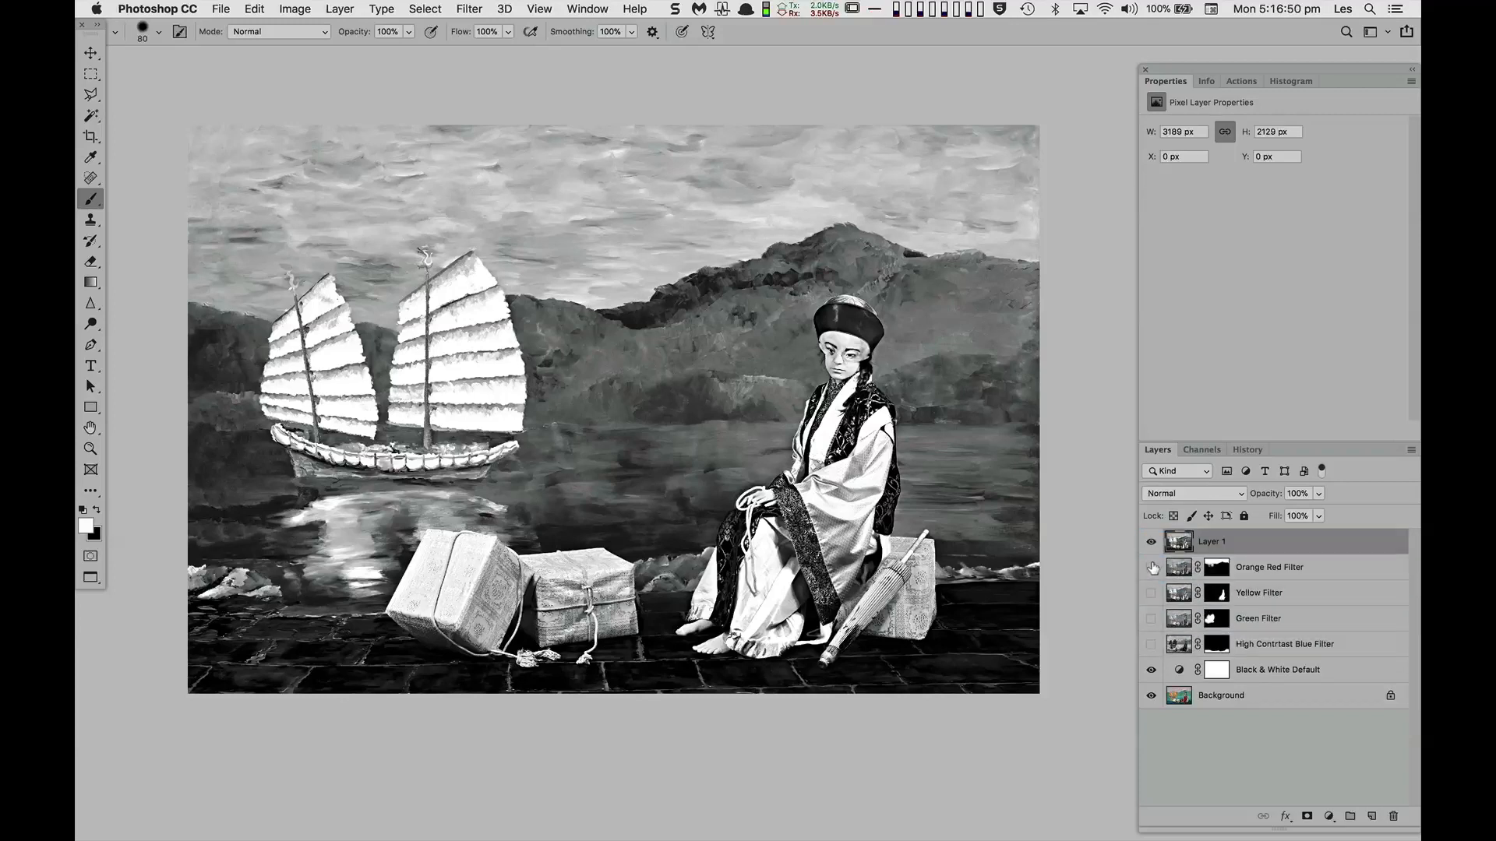
# Return the base conversion to the Default preset and add a layer mask to Layer 1.
pyautogui.click(1278, 669)
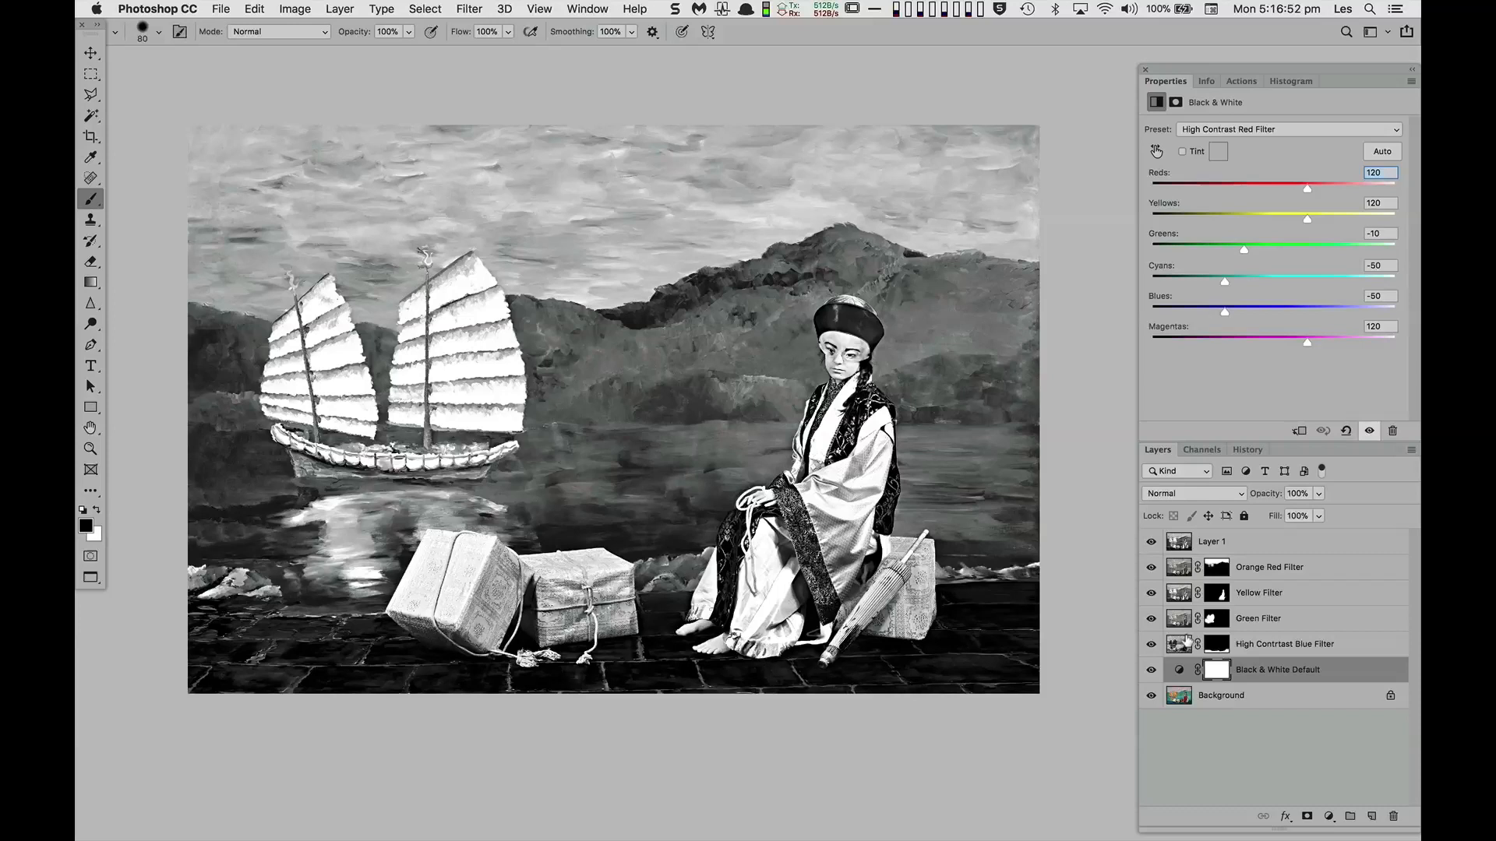
pyautogui.click(1288, 128)
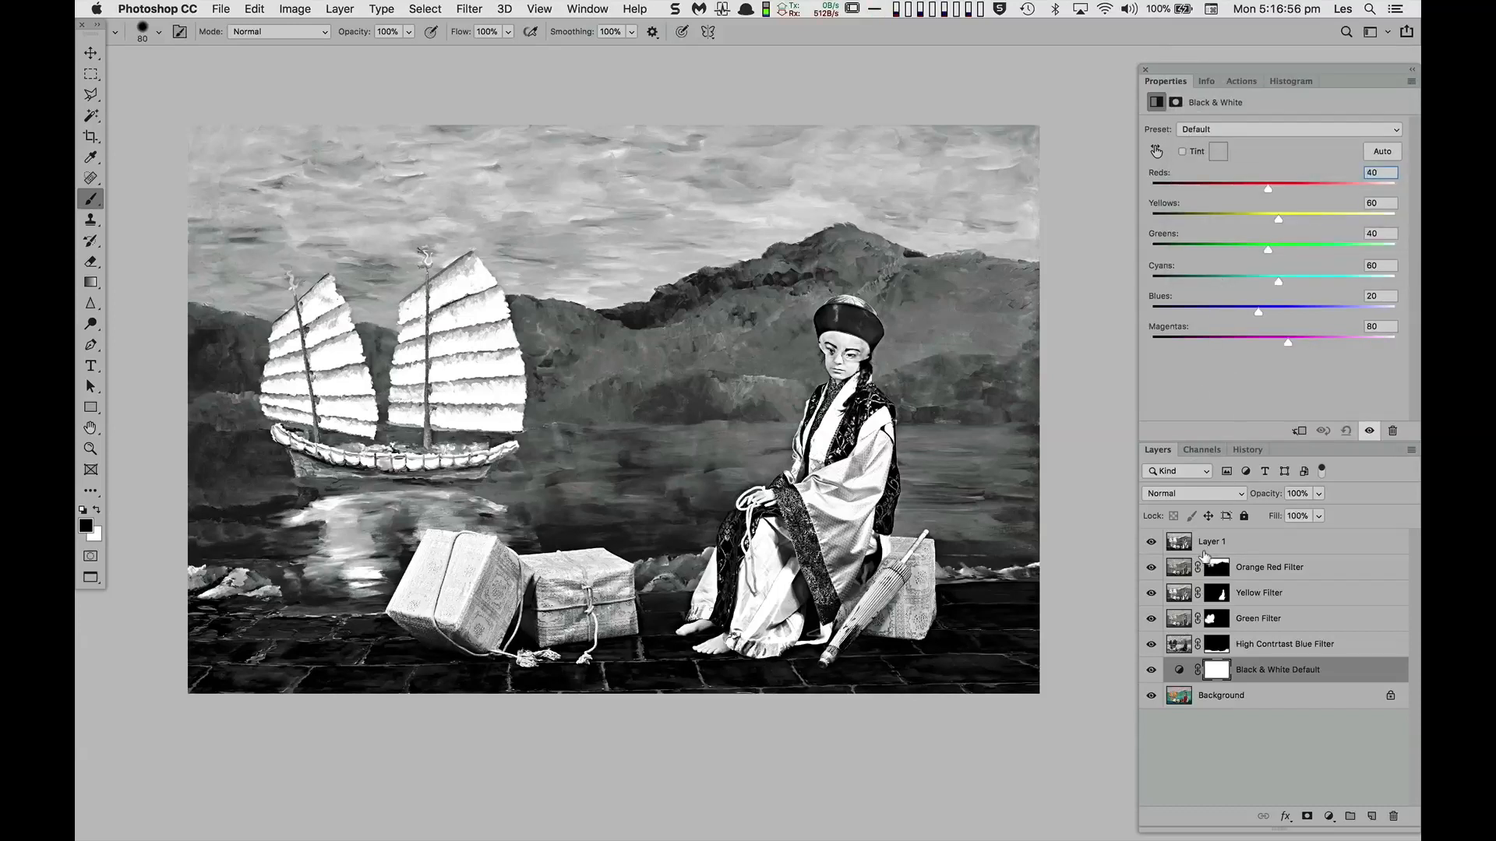
pyautogui.click(1211, 541)
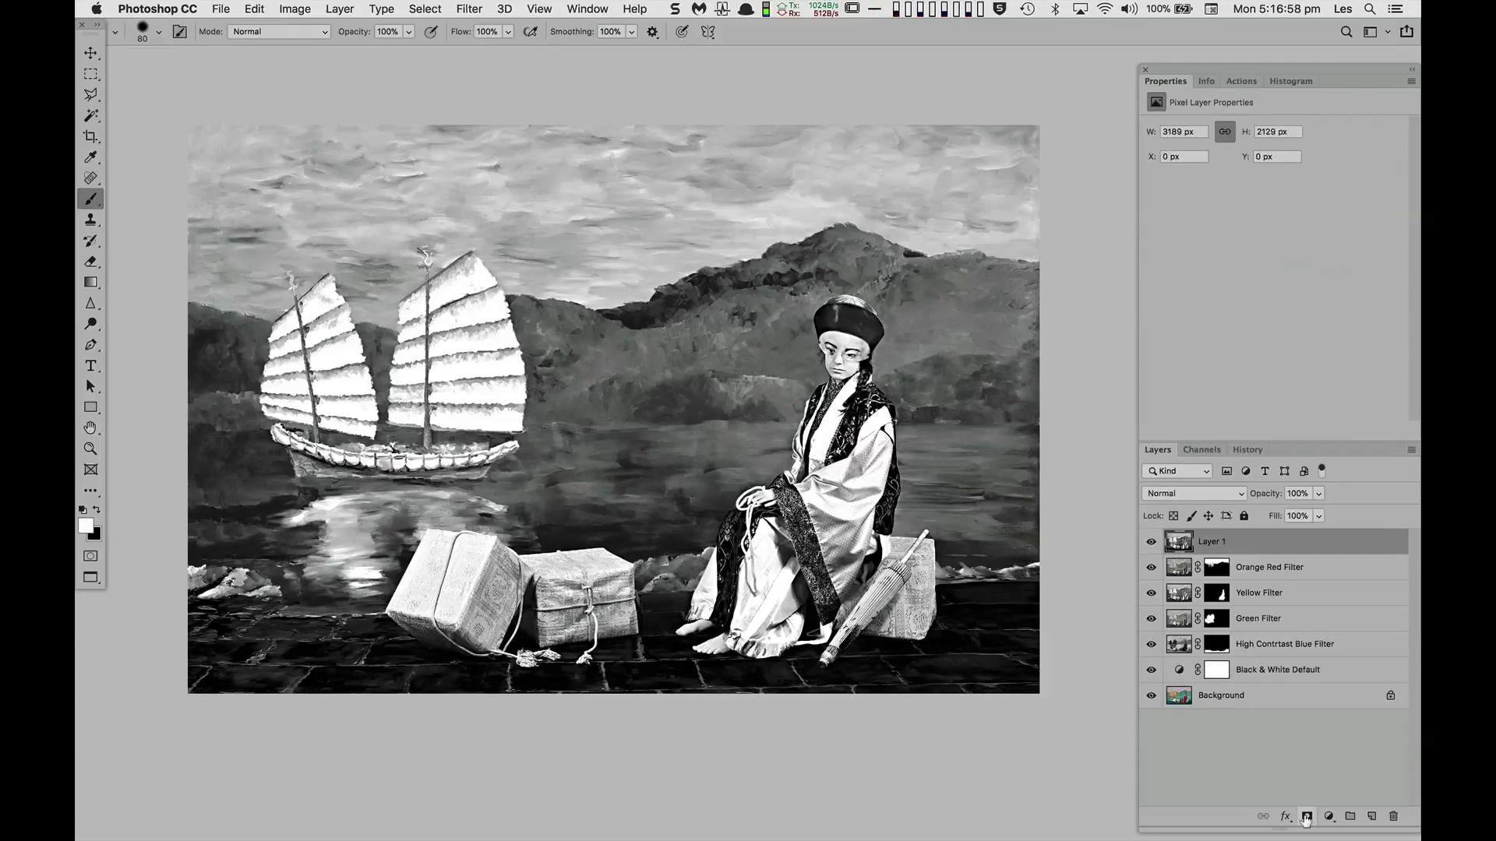
pyautogui.click(1306, 815)
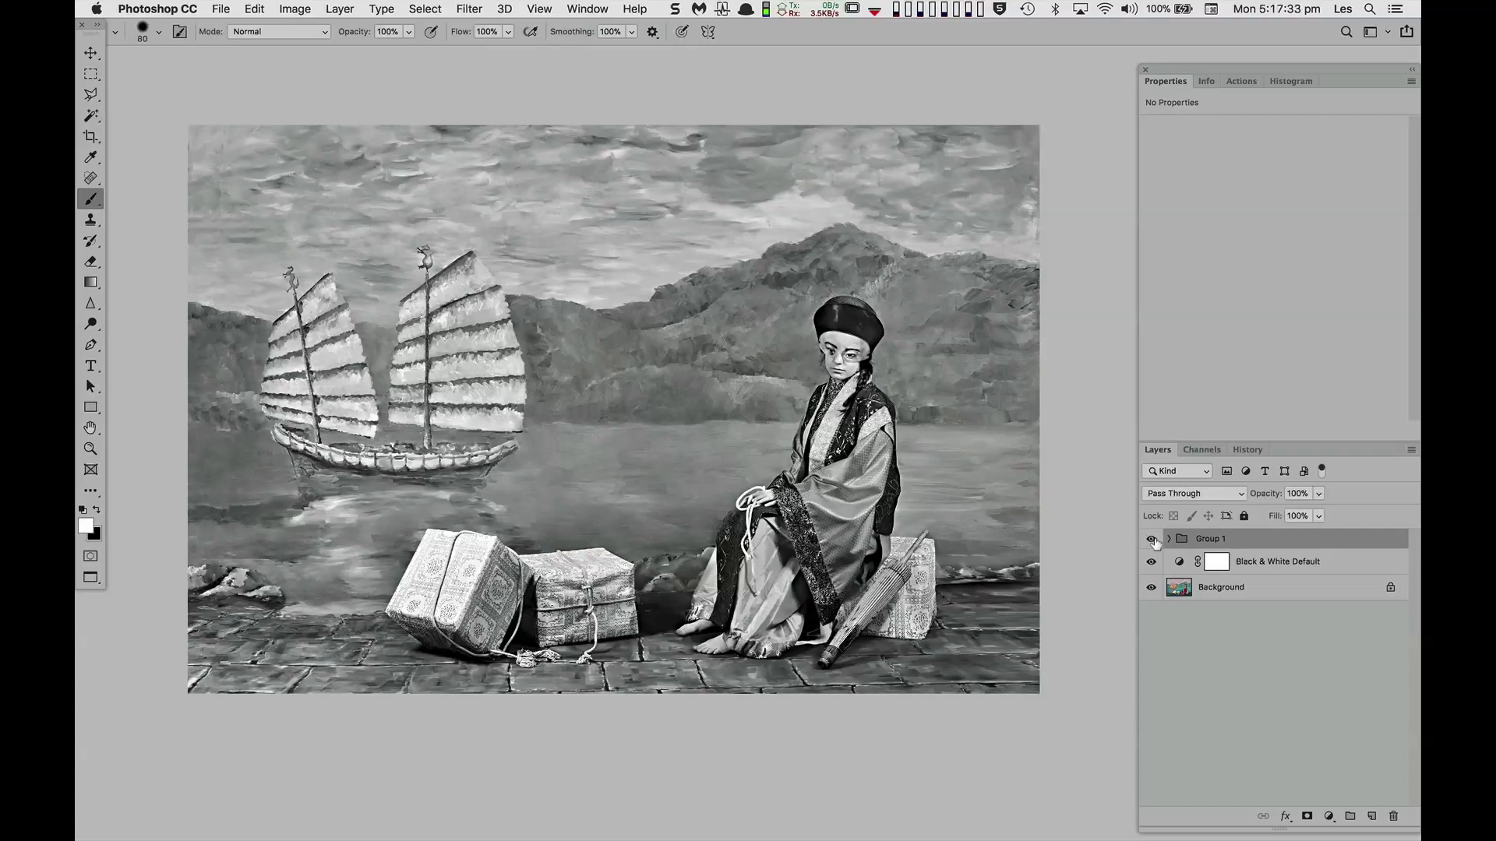
# Expand Group 1 to reveal Layer 1 and the four filter layers inside.
pyautogui.click(1169, 539)
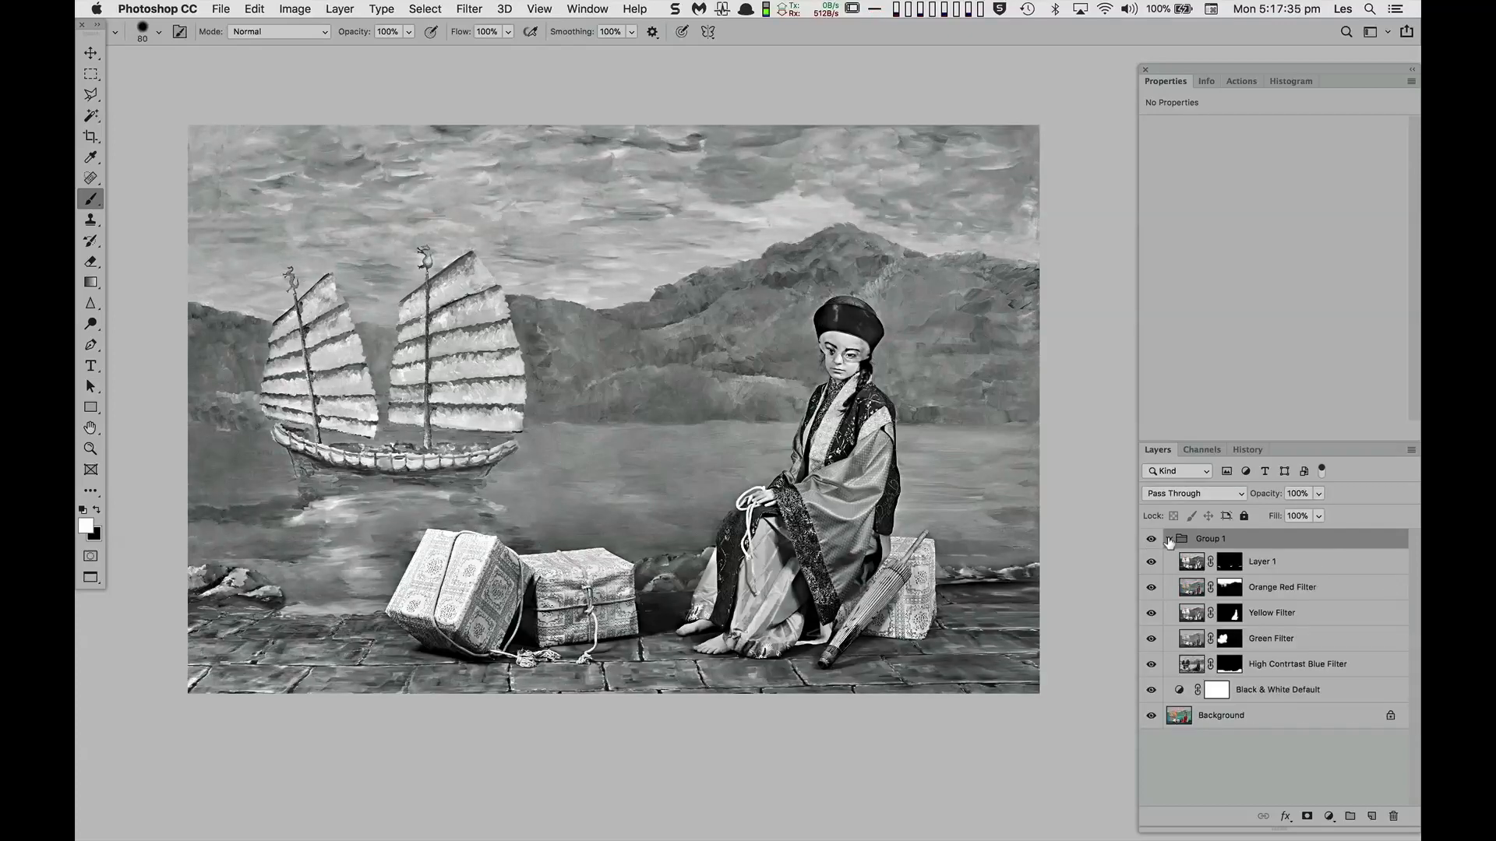
pyautogui.click(1171, 538)
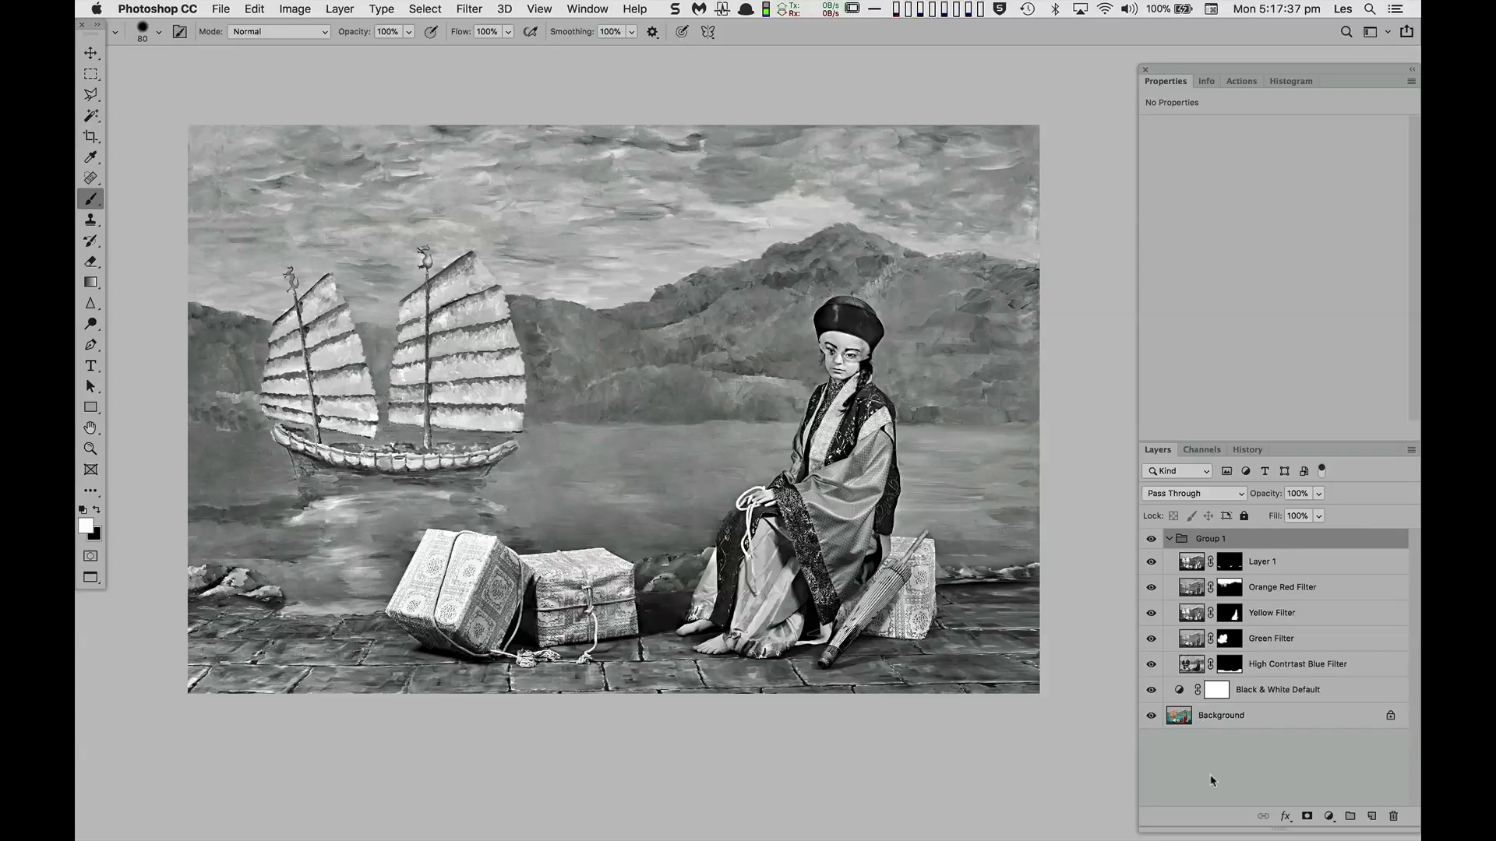